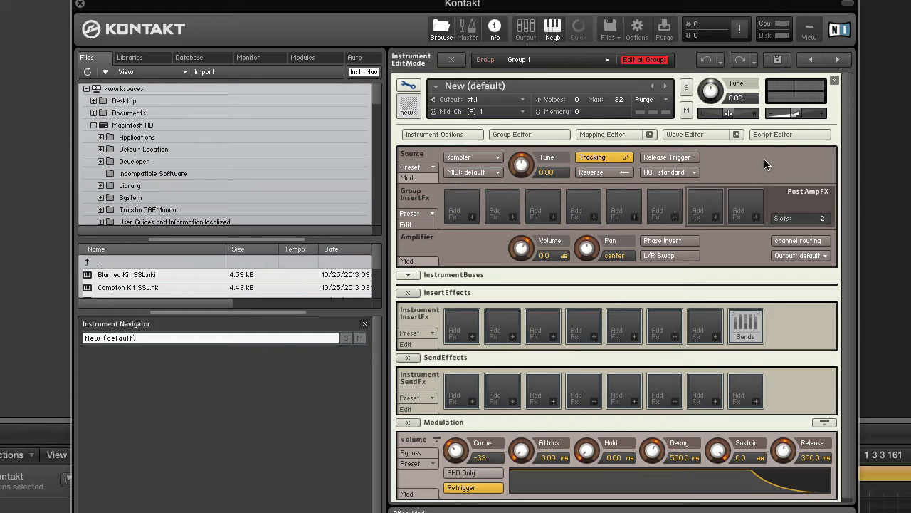
mouse_move(635, 84)
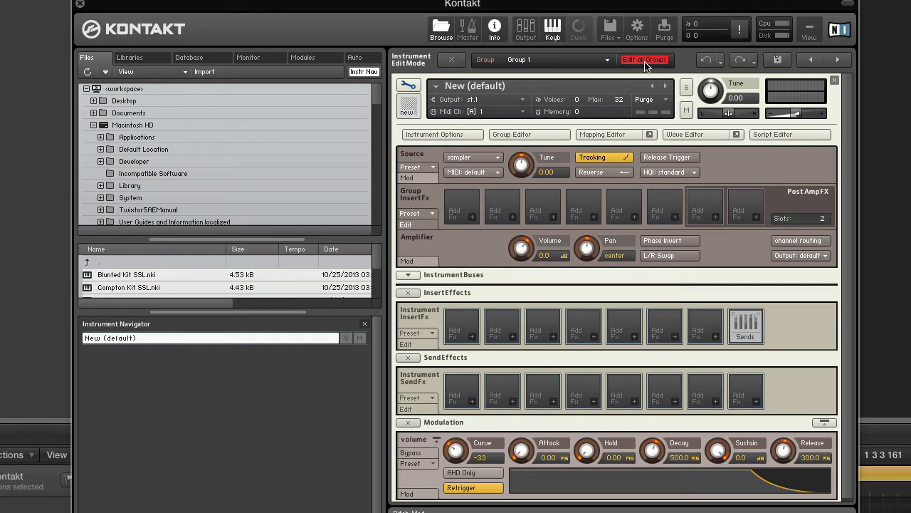
mouse_move(644, 67)
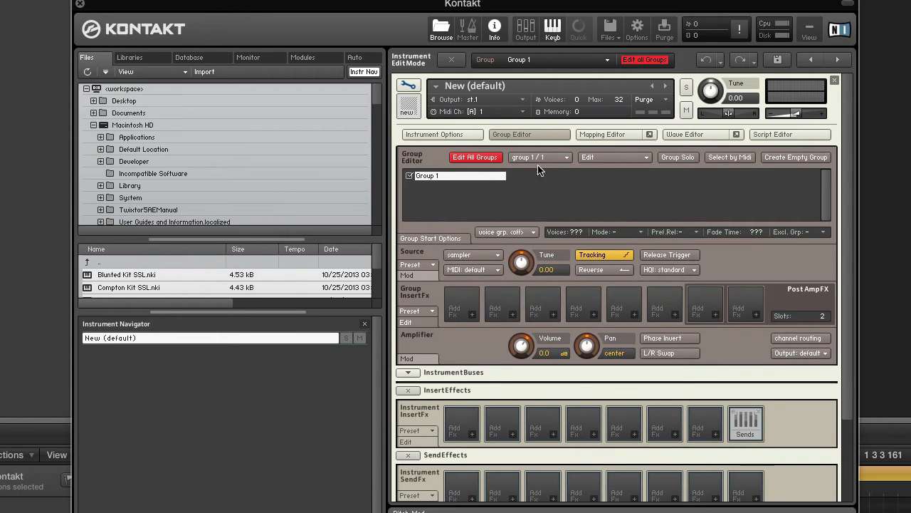
mouse_move(555, 168)
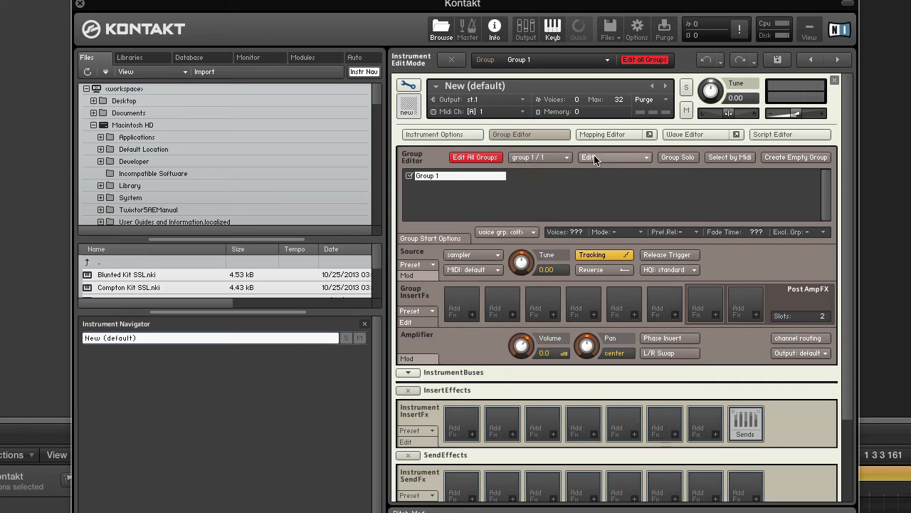
Lower Group 1's Source Tune knob from 0 to about -36, settling at -35.06.
left_click(614, 157)
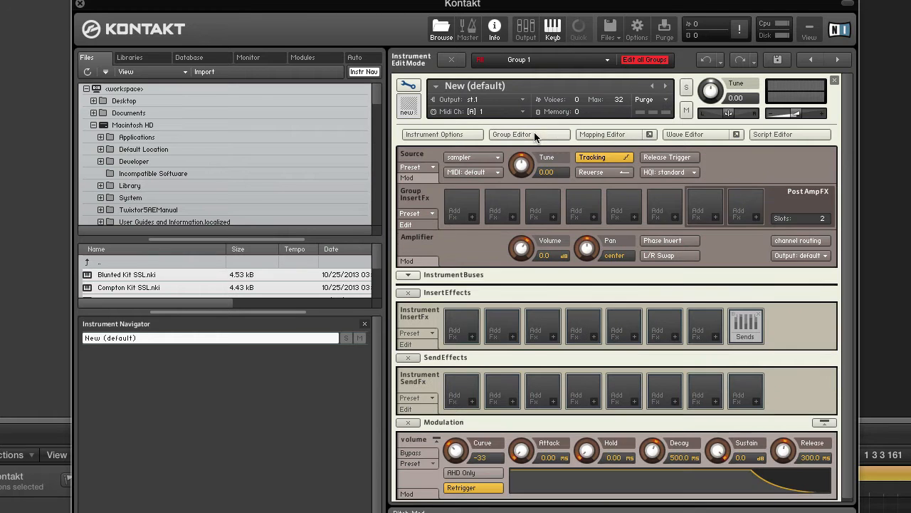
left_click(644, 60)
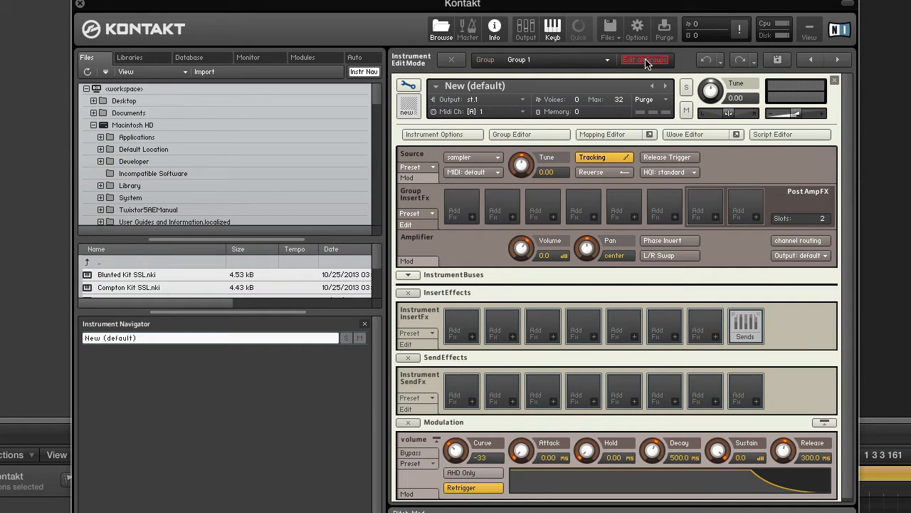
left_click(644, 60)
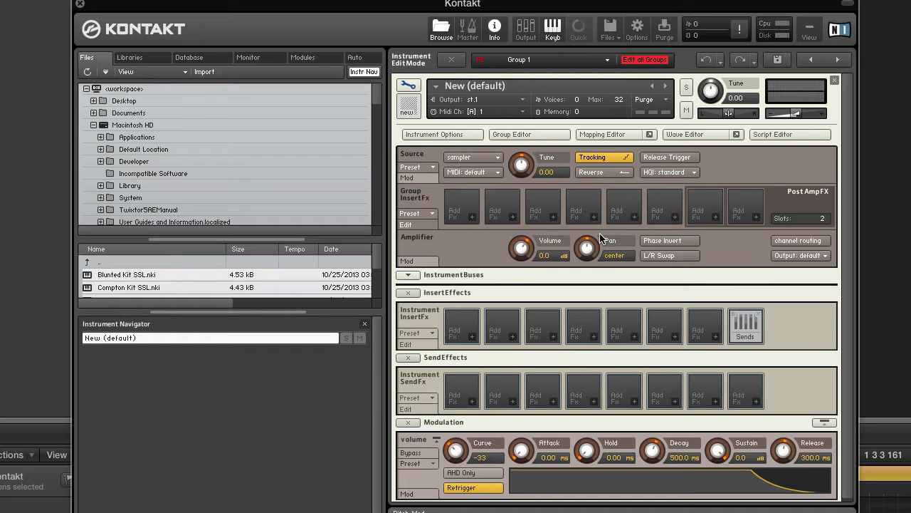
mouse_move(556, 178)
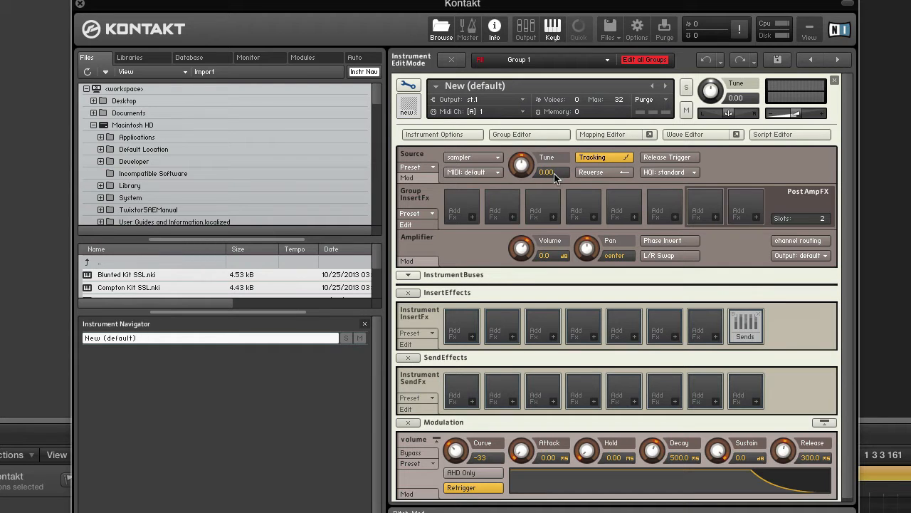
mouse_move(523, 165)
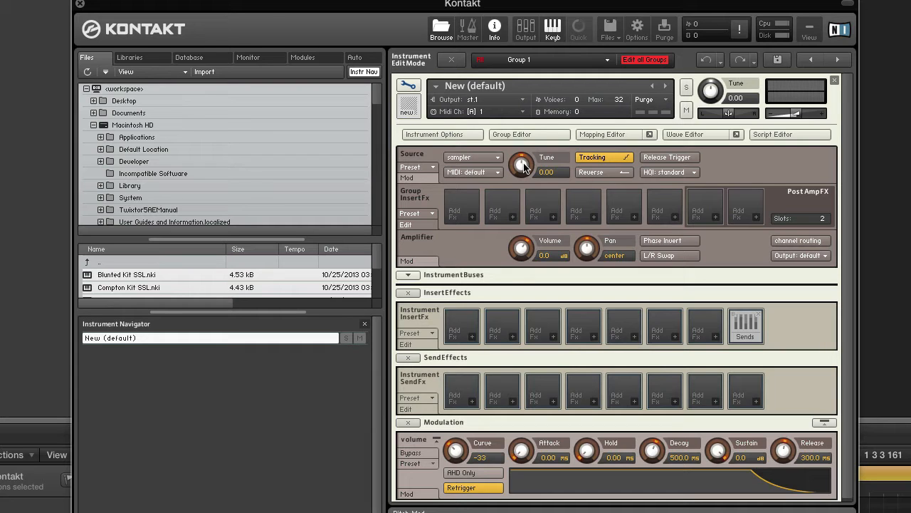
mouse_move(575, 184)
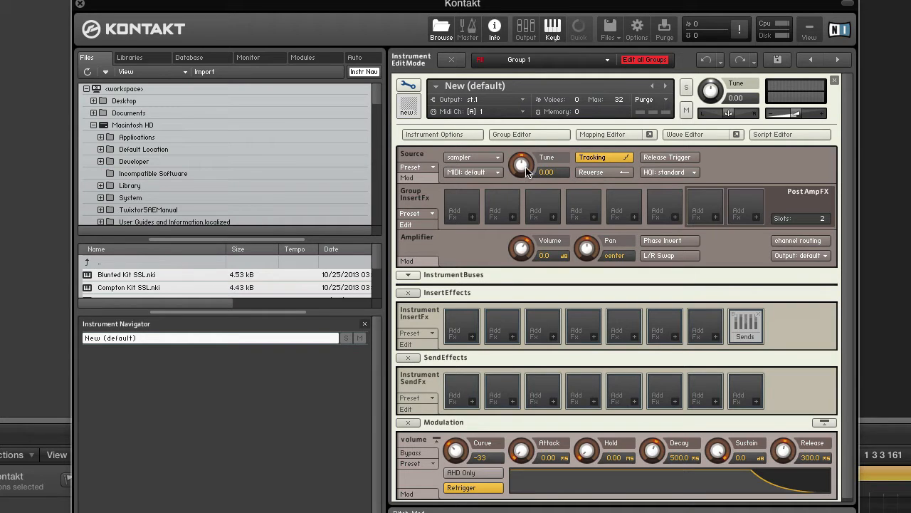
left_click_drag(521, 164, 521, 185)
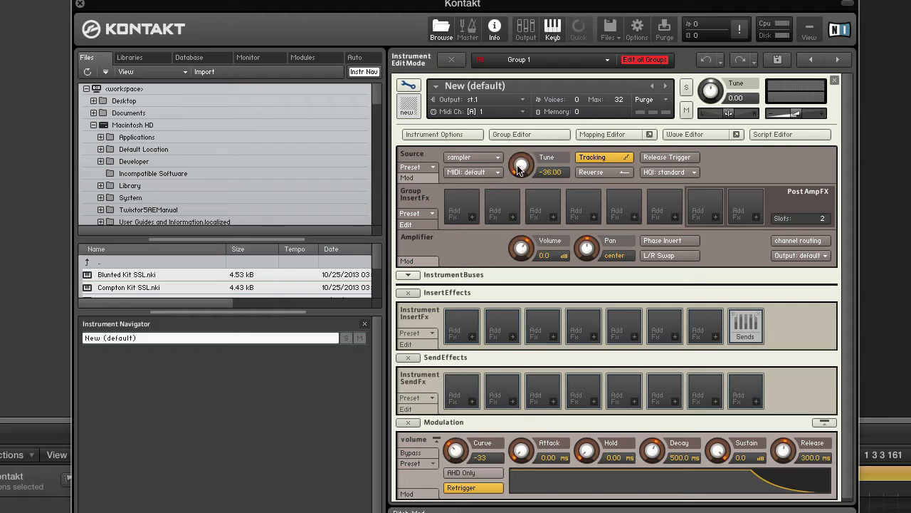
left_click_drag(521, 165, 529, 163)
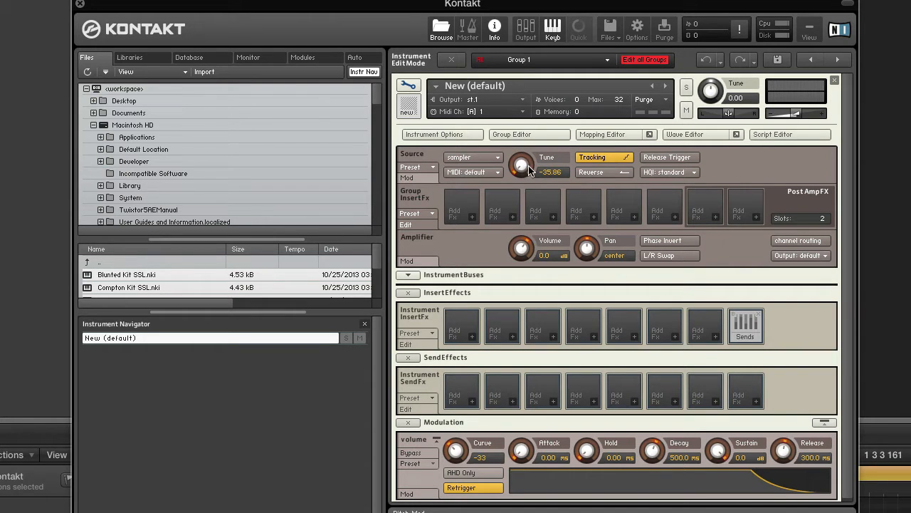
mouse_move(558, 181)
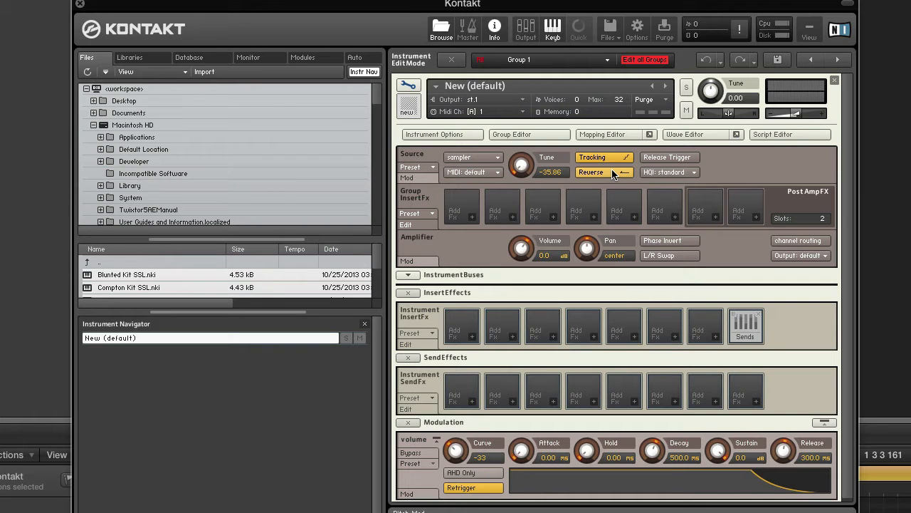
left_click(621, 157)
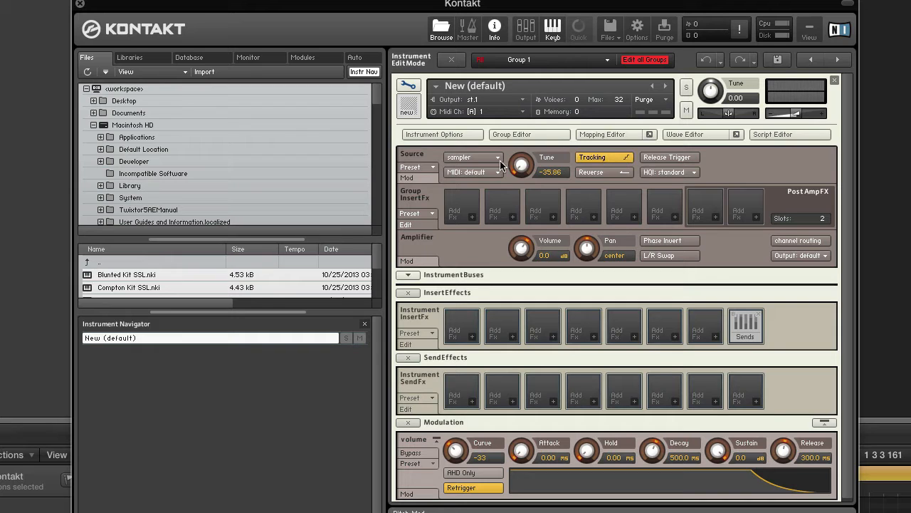
left_click(493, 171)
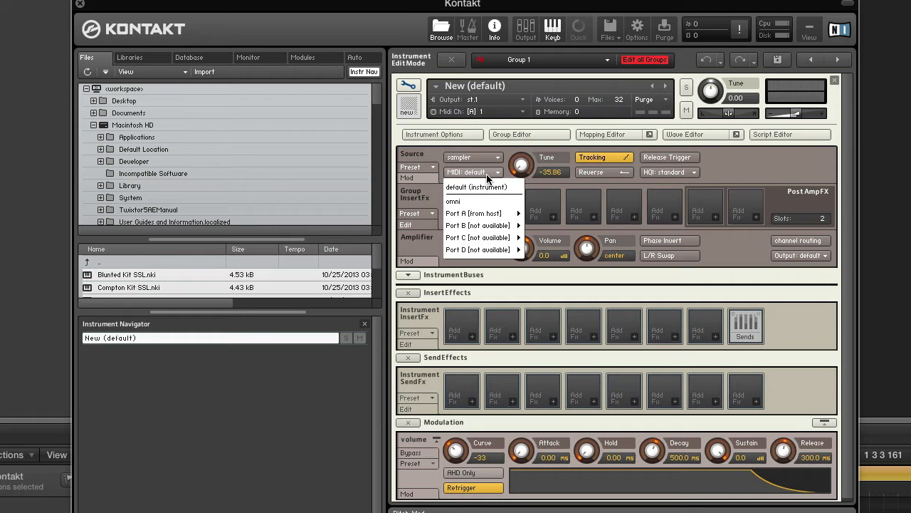
left_click(473, 172)
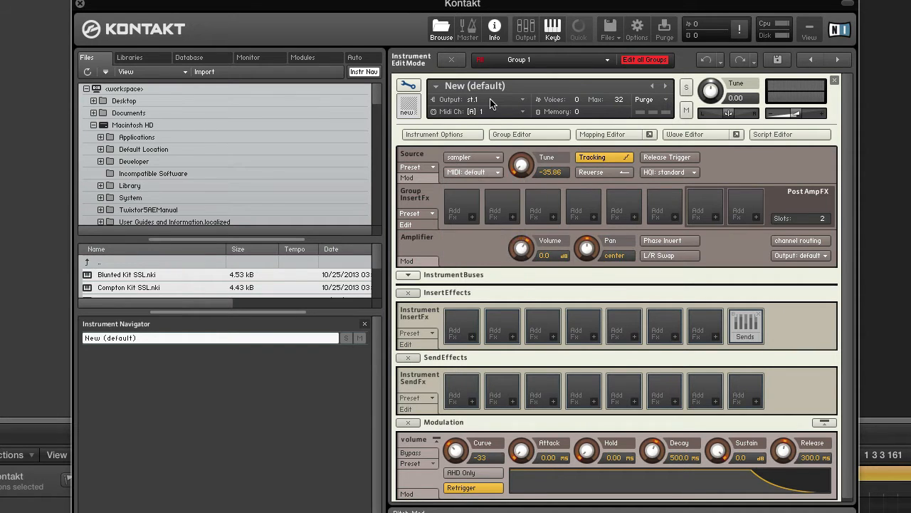
left_click(484, 111)
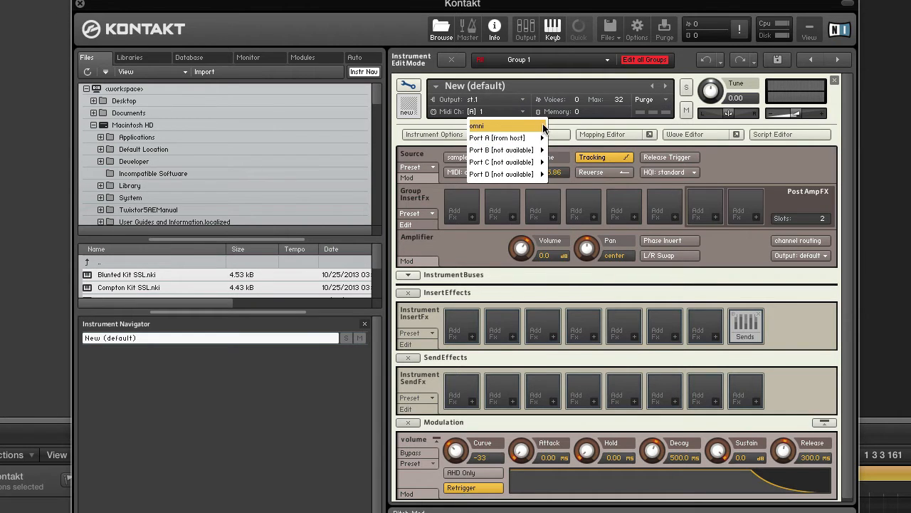
left_click(477, 125)
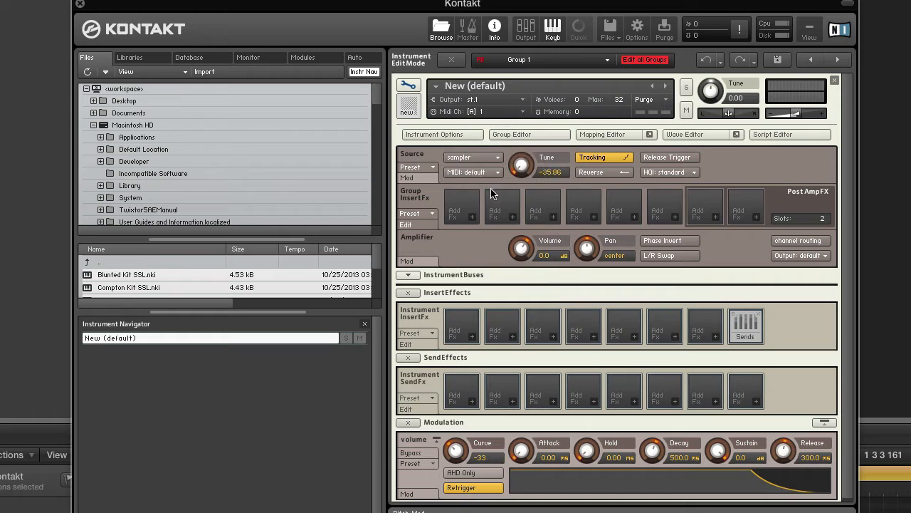
left_click(472, 171)
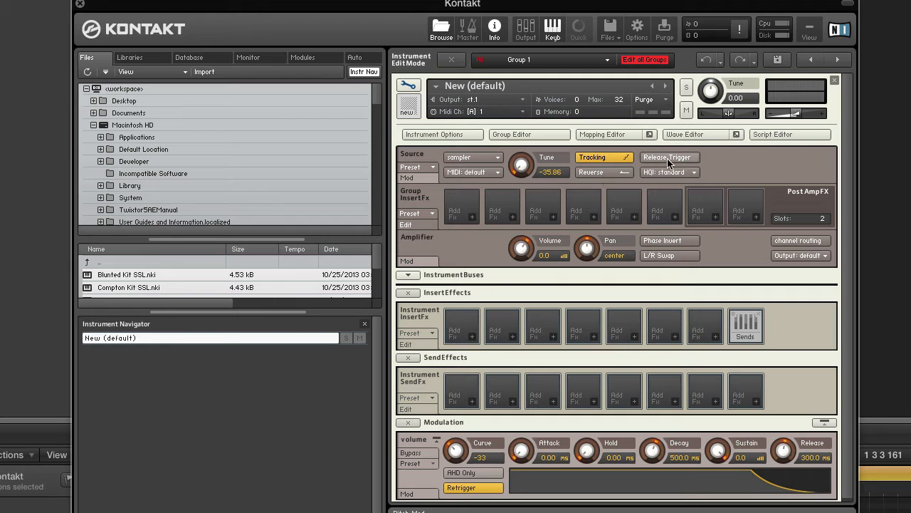
Toggle Release Trigger on for the group, then bring up the HQI quality choices.
left_click(669, 157)
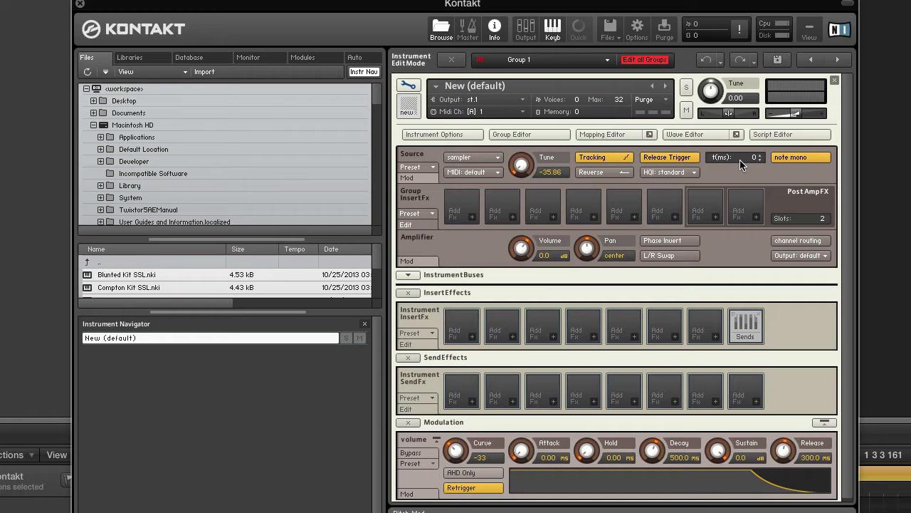
mouse_move(760, 174)
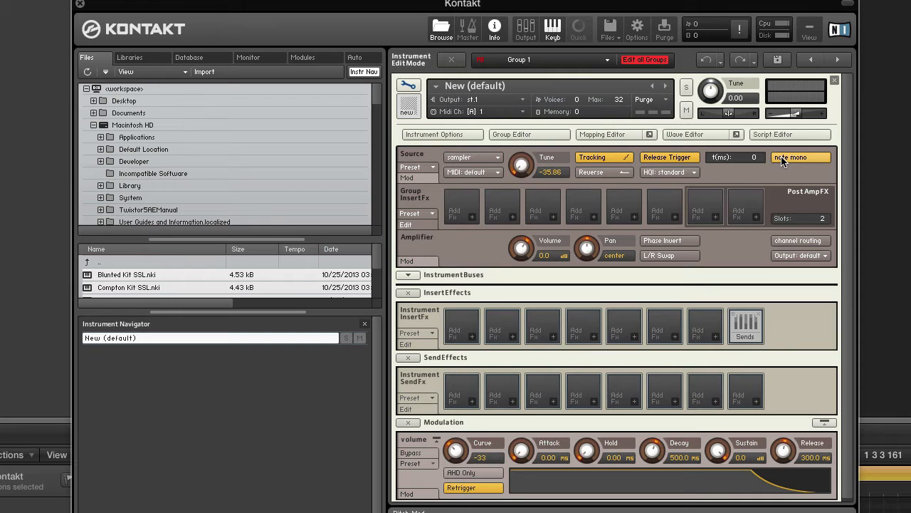
left_click(669, 171)
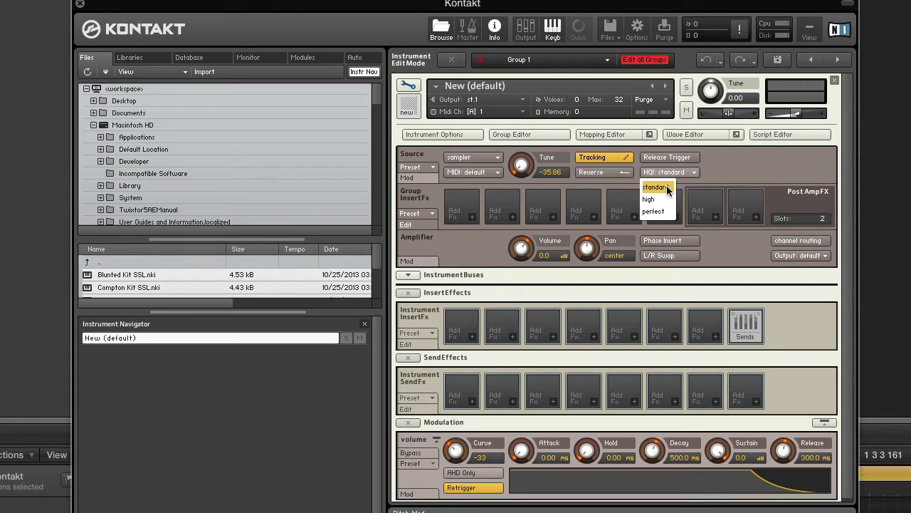
Change the group's HQI interpolation quality from standard to perfect.
left_click(654, 185)
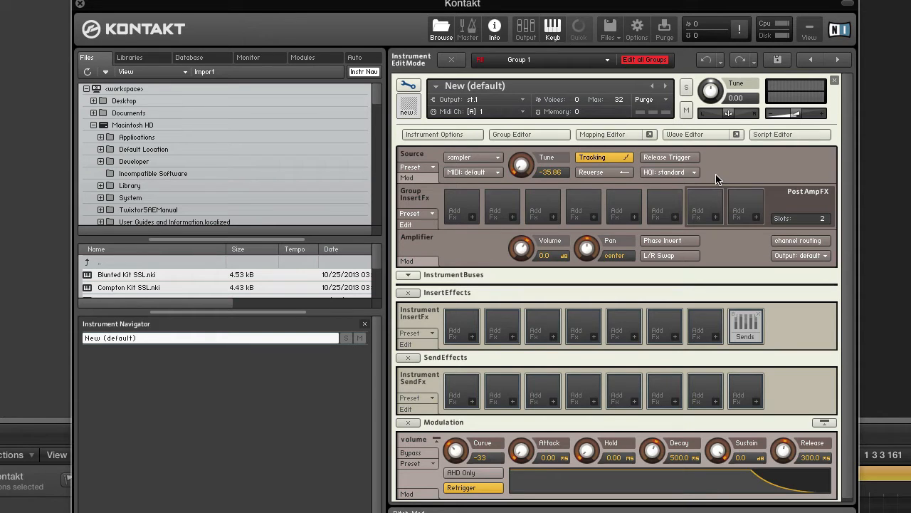
left_click(670, 171)
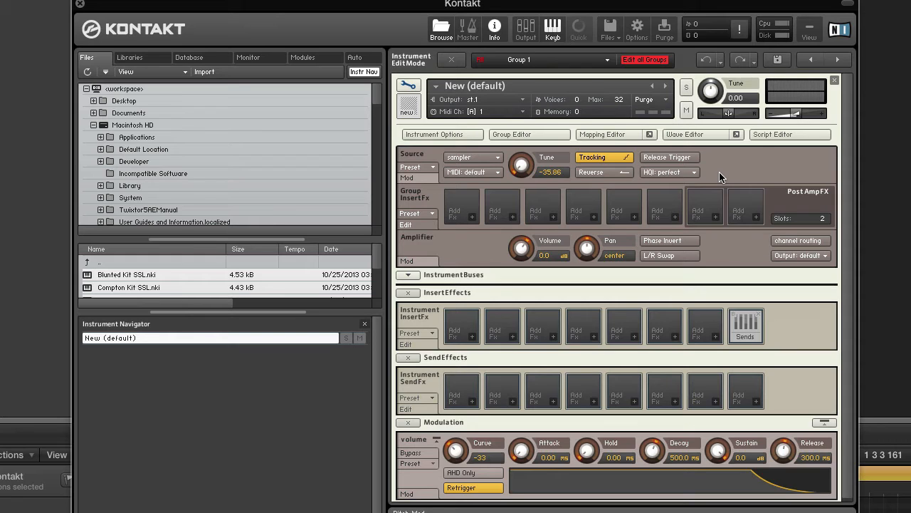
mouse_move(584, 157)
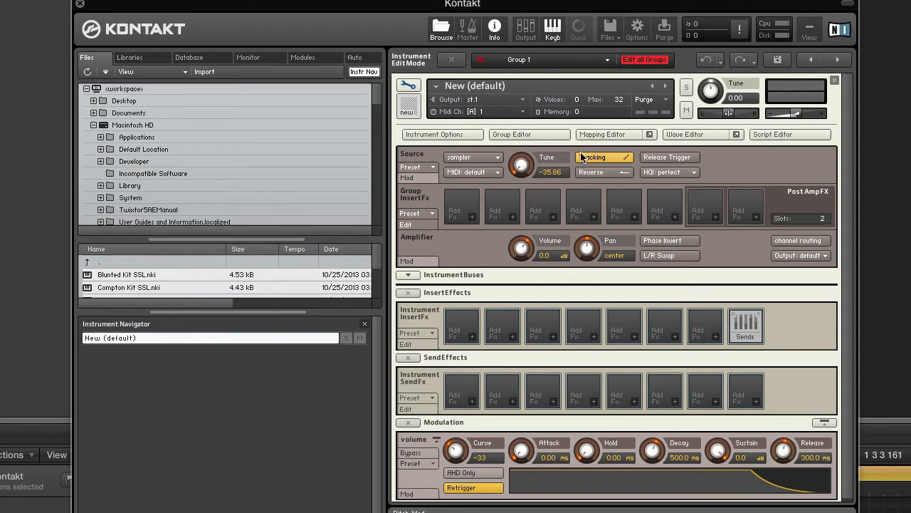
left_click(472, 157)
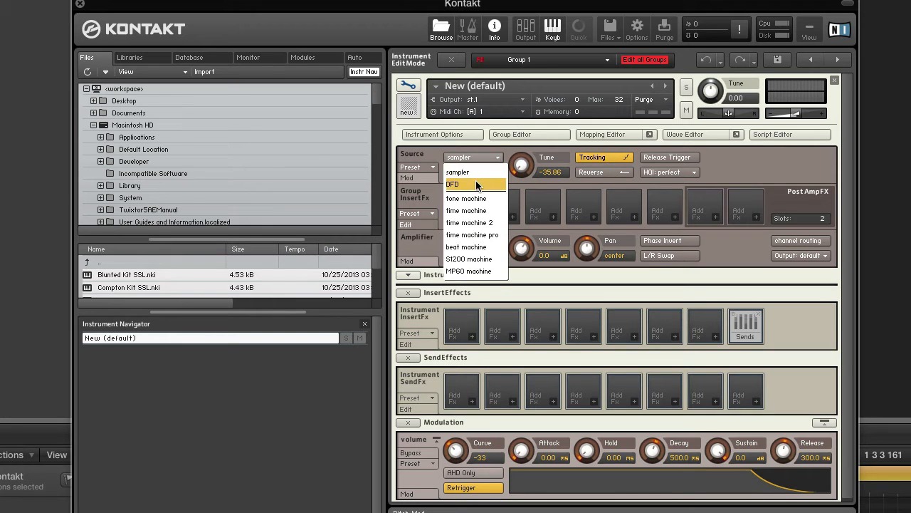
left_click(454, 185)
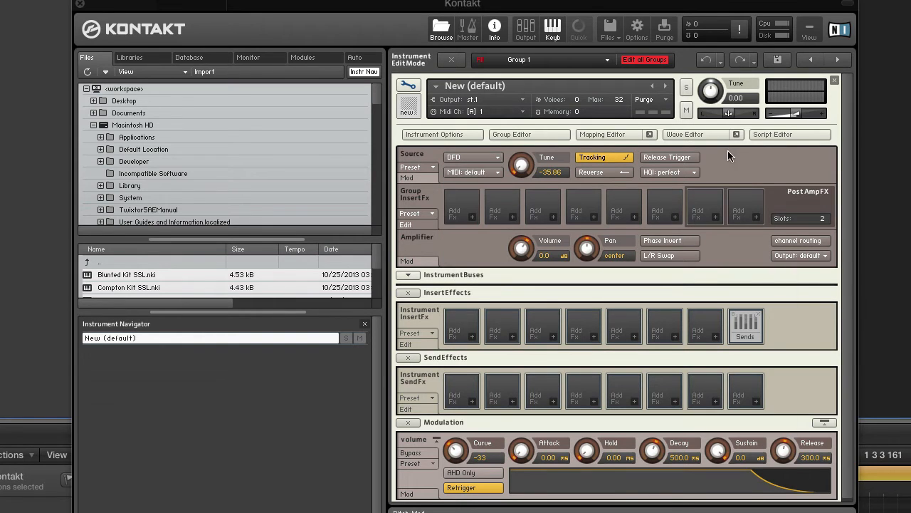
mouse_move(738, 155)
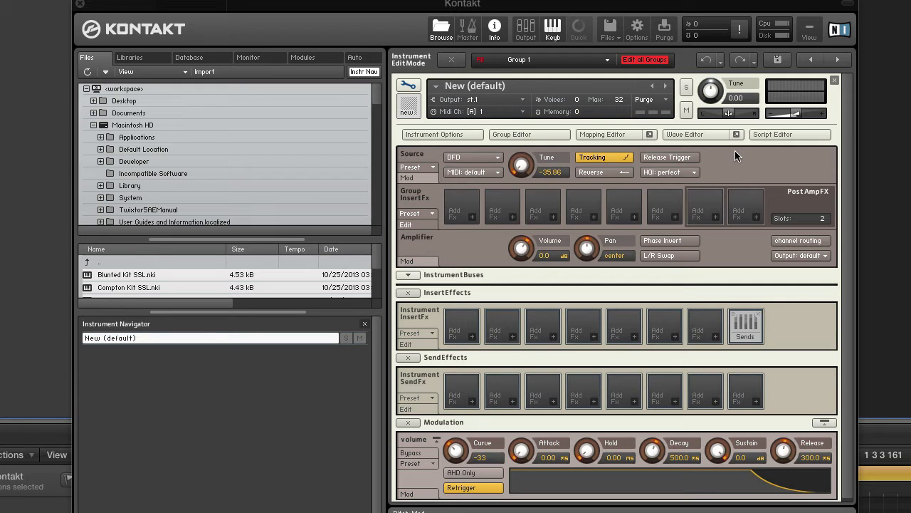
mouse_move(723, 165)
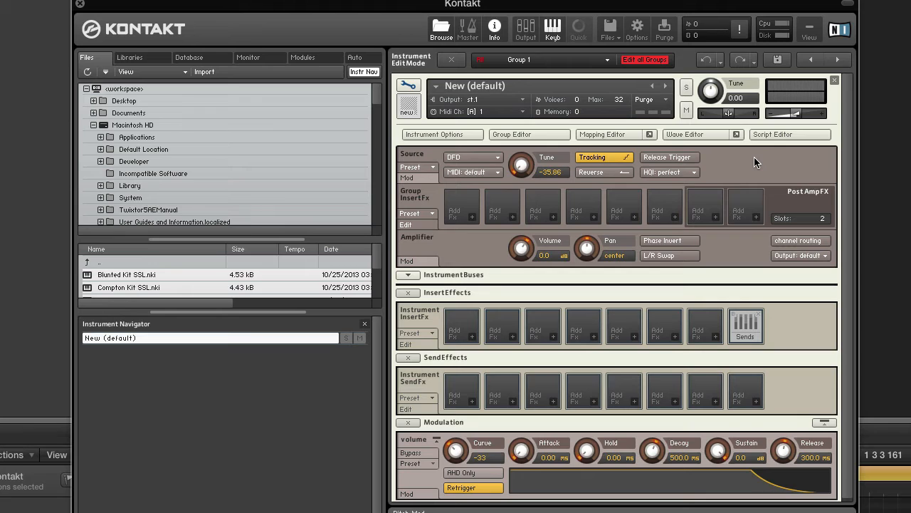
mouse_move(742, 165)
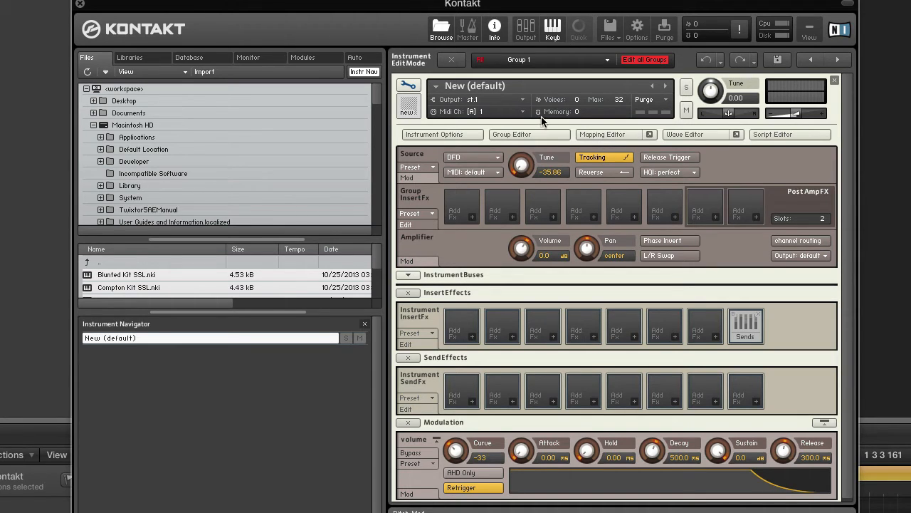
In the Group Editor with Edit All Groups off, set Group 1 to Sampler playback and rename it 'Sampler'.
left_click(511, 134)
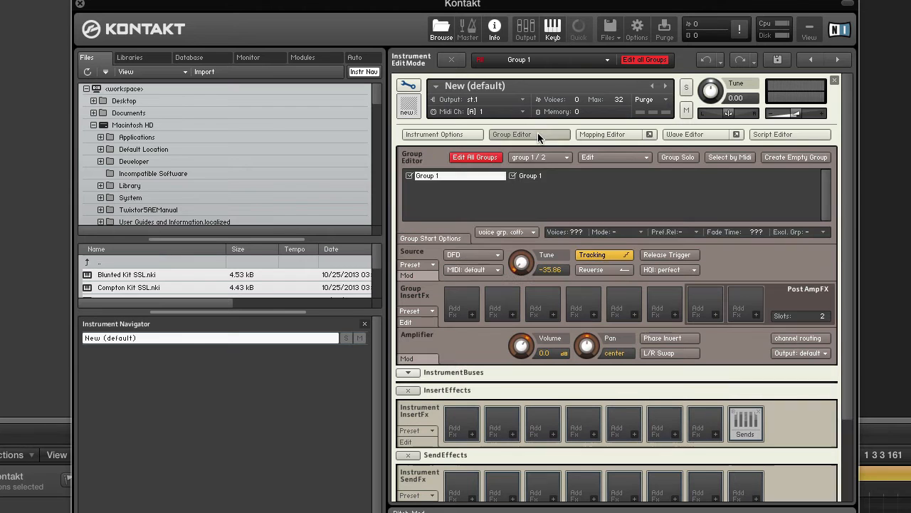
left_click(646, 60)
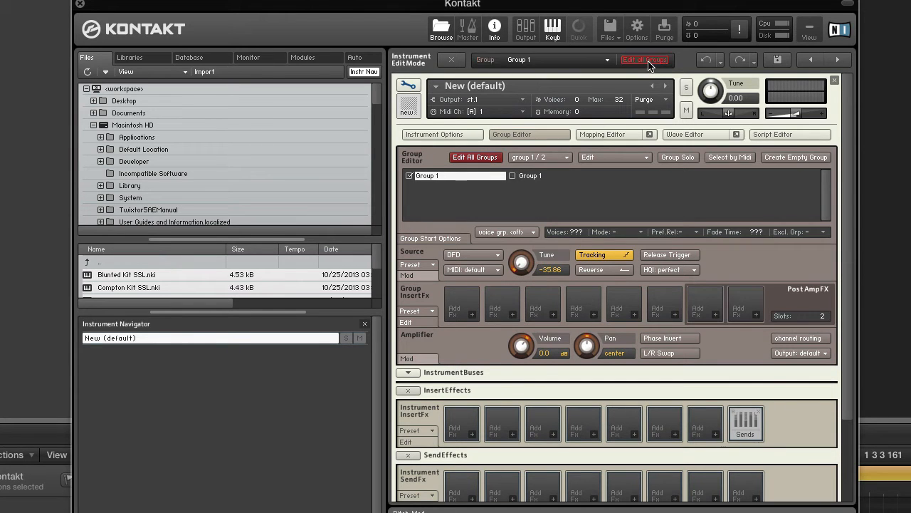
left_click(473, 253)
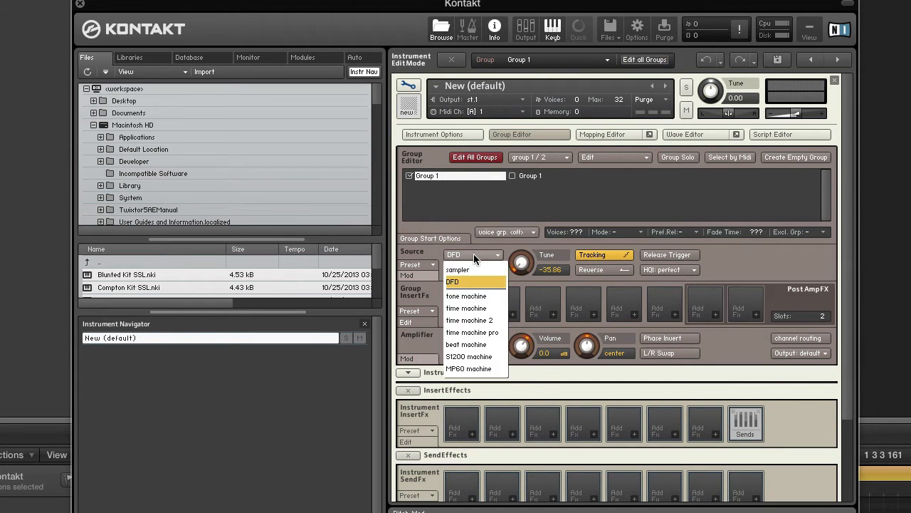
left_click(456, 269)
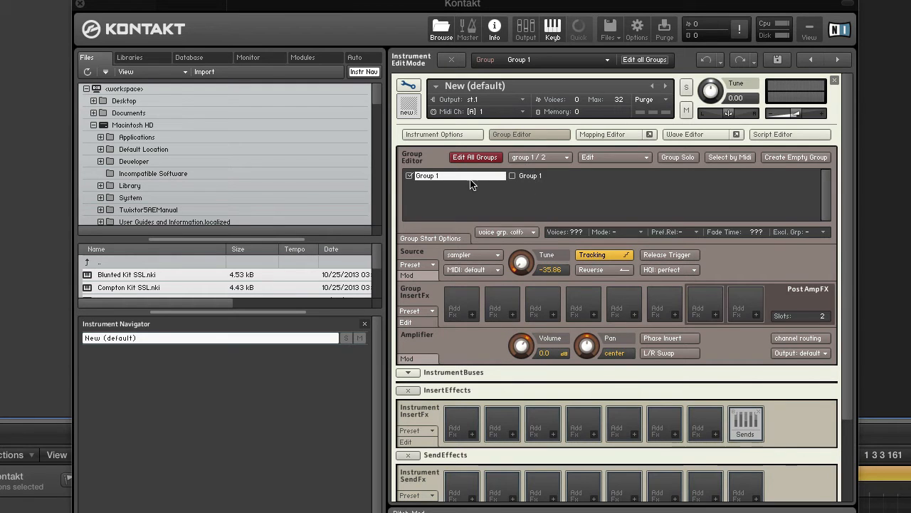
double_click(456, 175)
type("DFD")
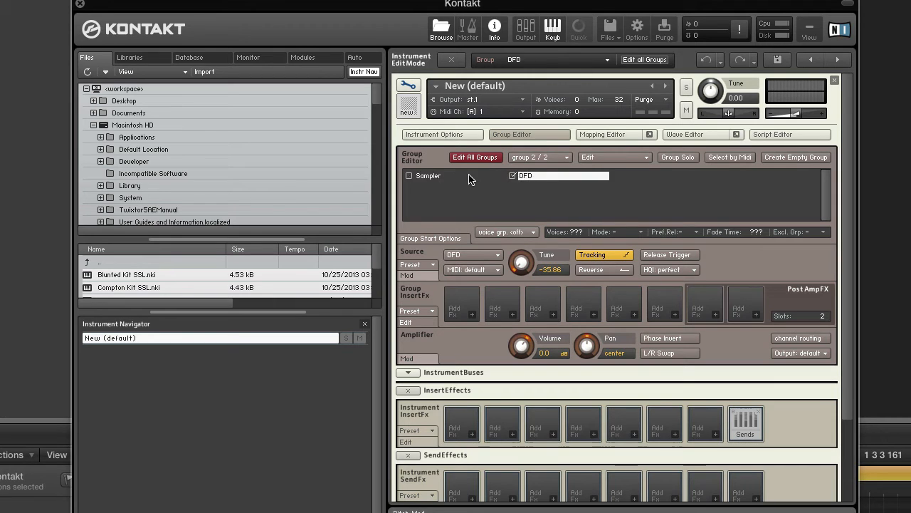
mouse_move(485, 185)
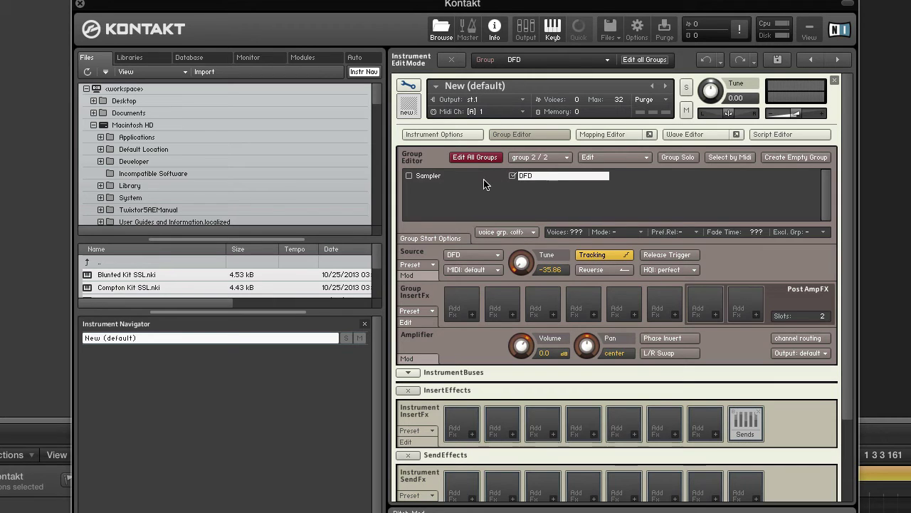
mouse_move(540, 187)
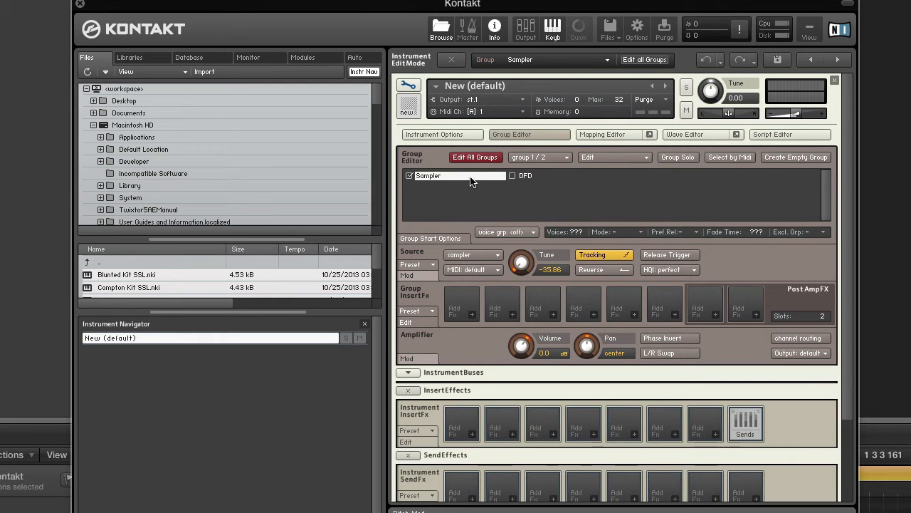
mouse_move(559, 188)
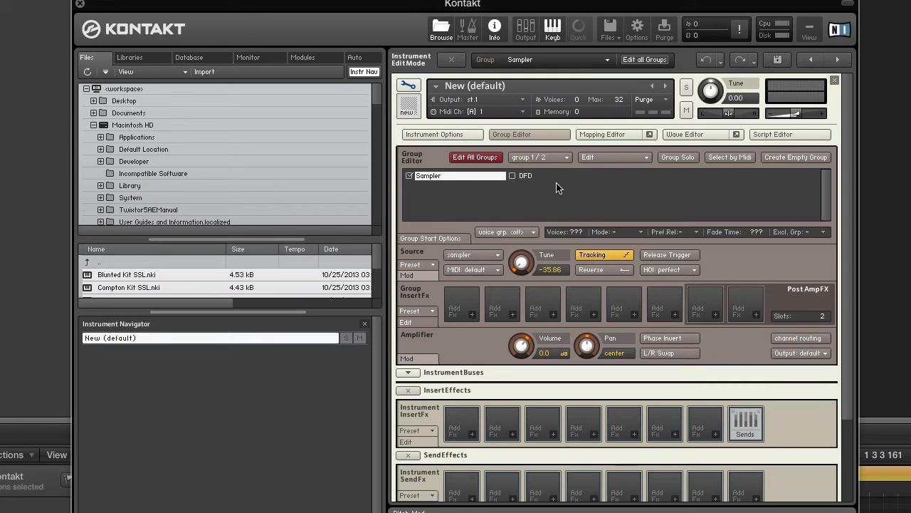
mouse_move(495, 157)
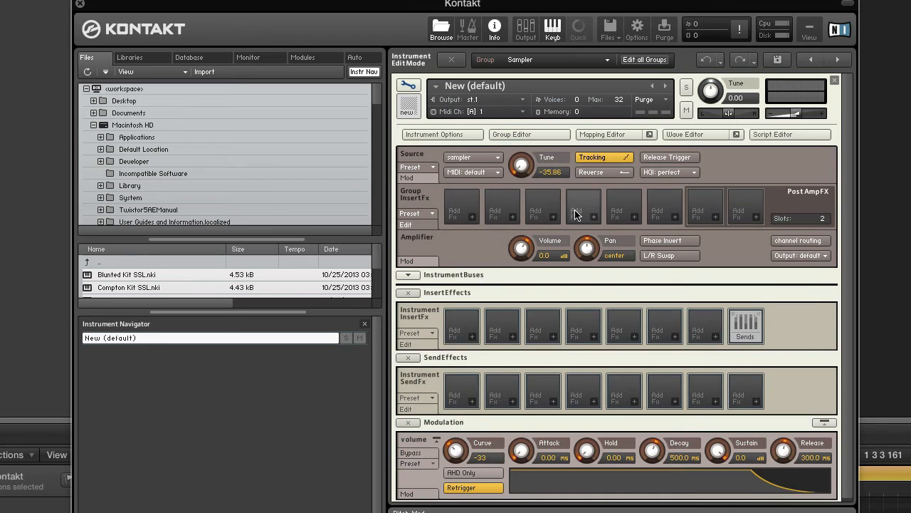
mouse_move(592, 190)
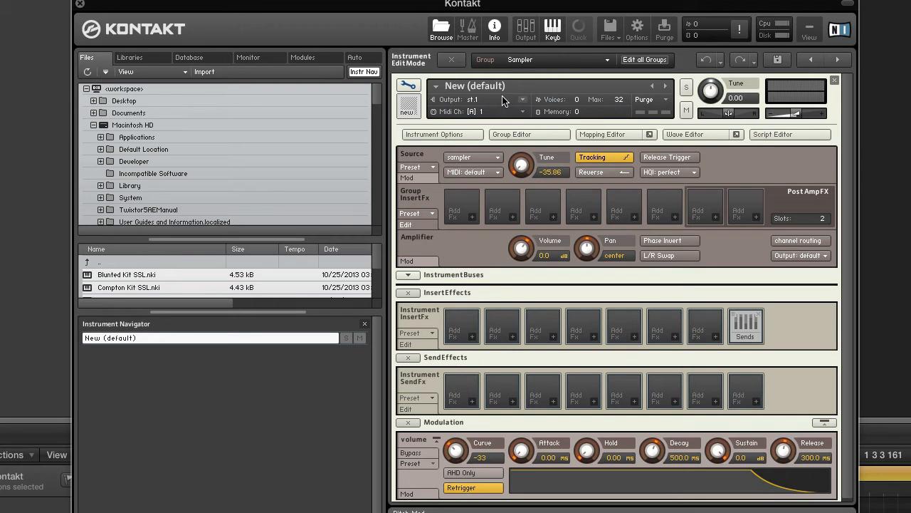
Show the Instrument Options DFD settings with the 60 KB preload buffer.
left_click(441, 134)
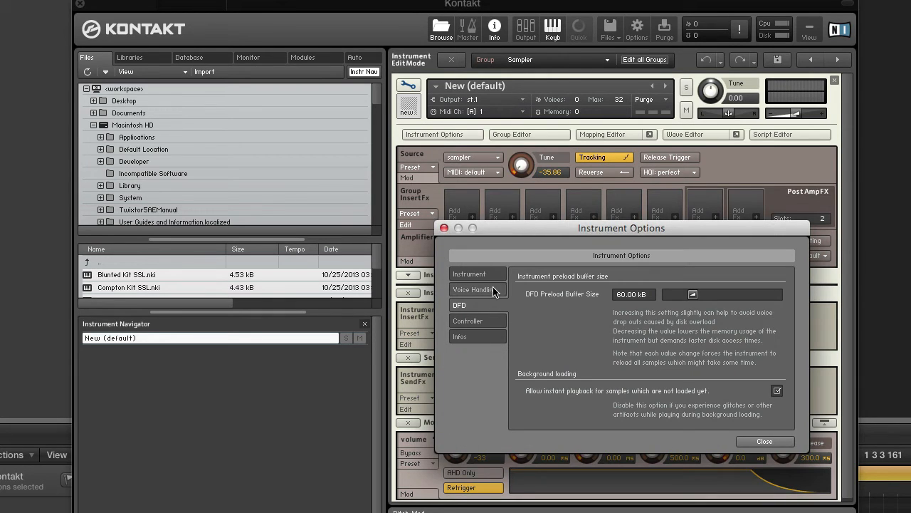
mouse_move(585, 302)
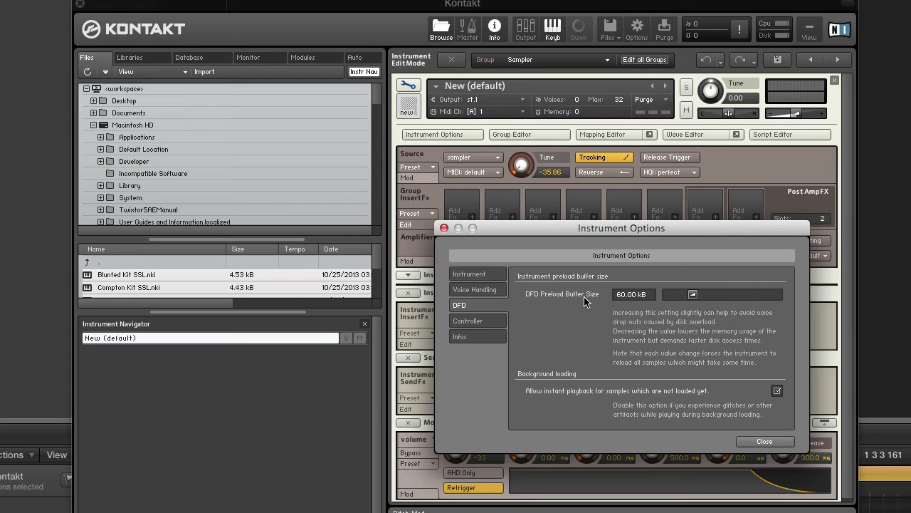
mouse_move(638, 293)
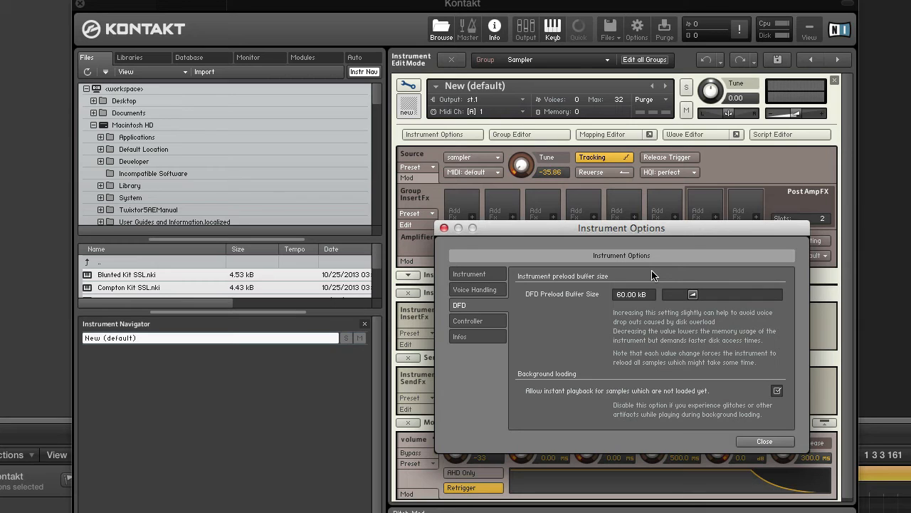
mouse_move(632, 262)
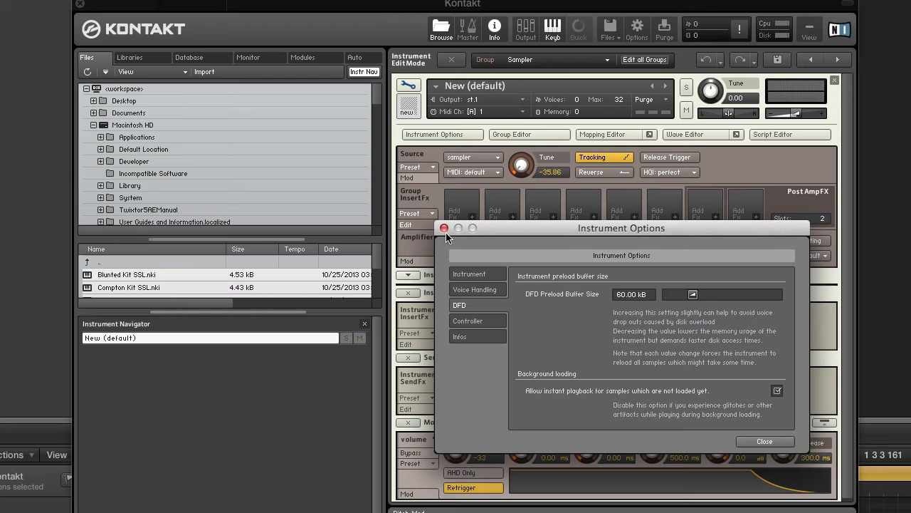
Close Instrument Options and return to the Sampler group's edit view.
left_click(763, 441)
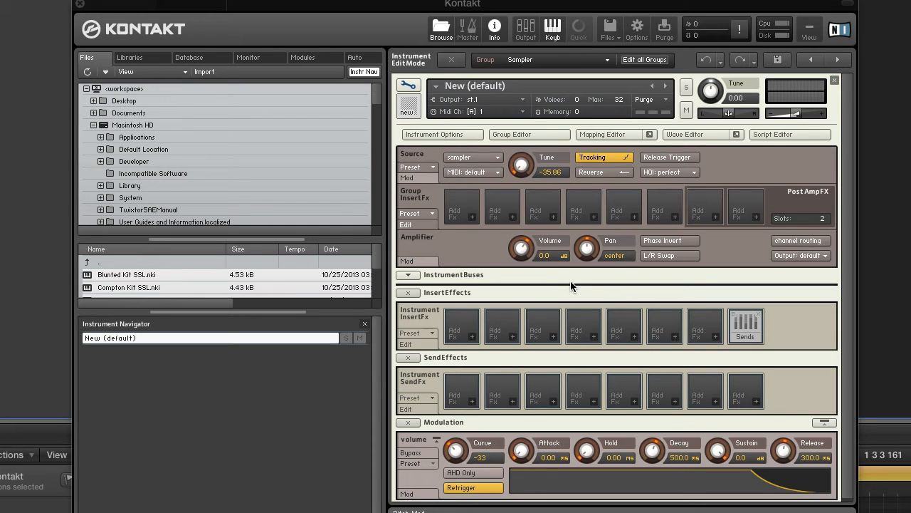
mouse_move(554, 260)
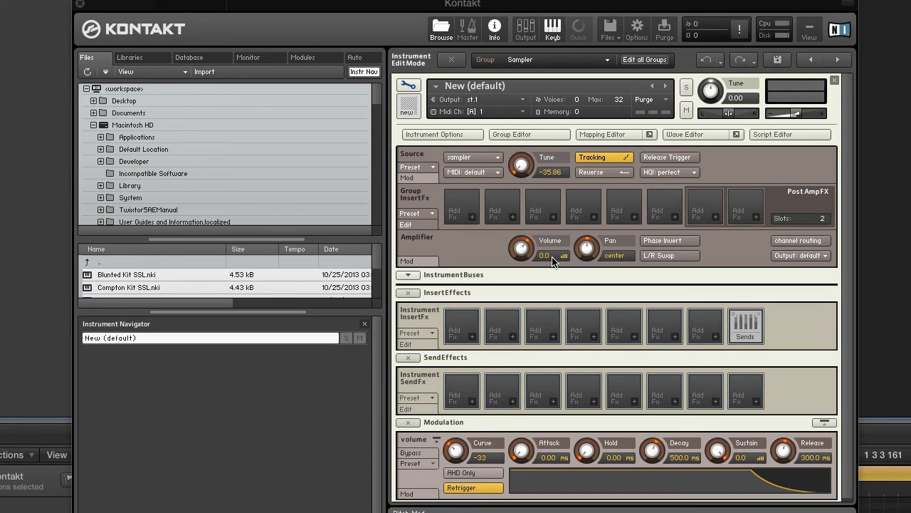
Reopen Instrument Options on the DFD settings, preload buffer still 60 KB.
left_click(442, 134)
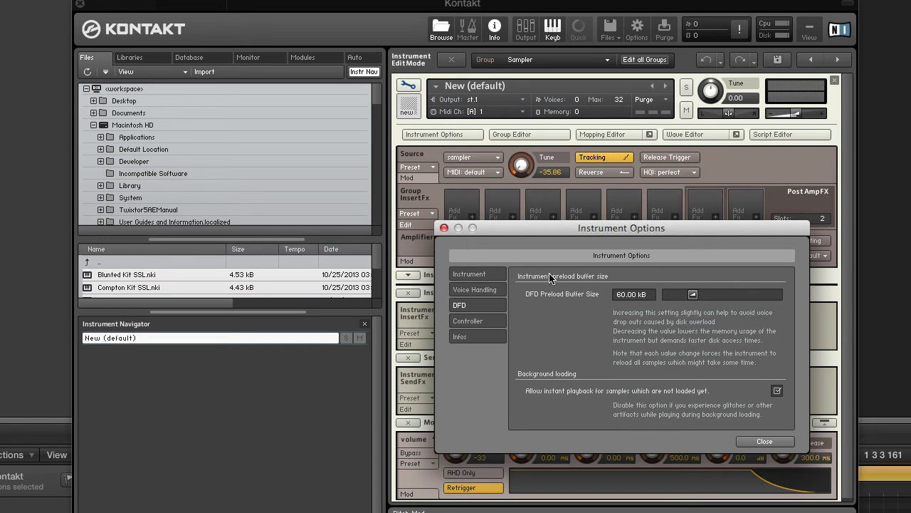
mouse_move(589, 291)
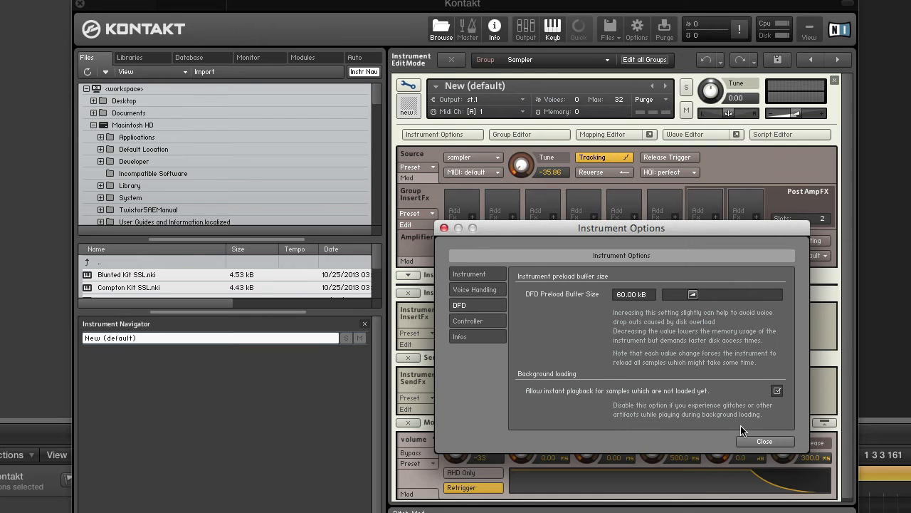
Review the global Options Memory settings: Manual memory server mode and the preload size override.
left_click(638, 28)
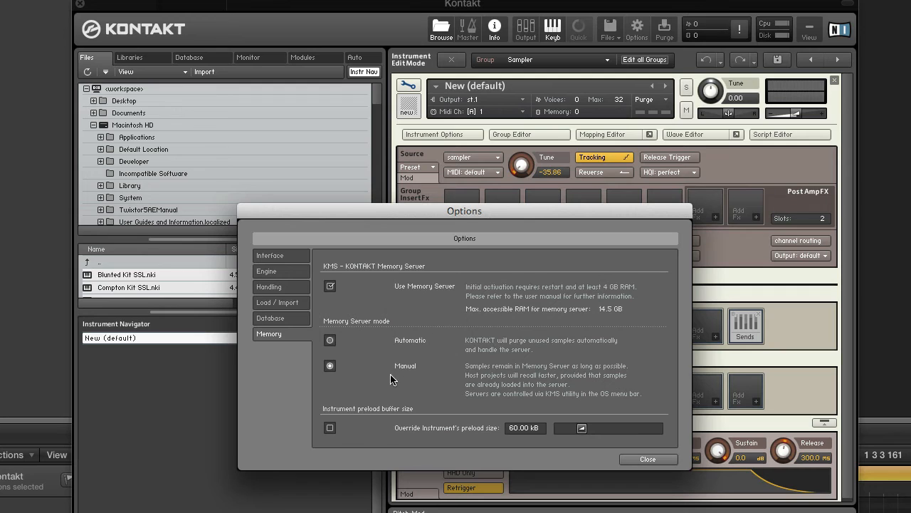
mouse_move(388, 427)
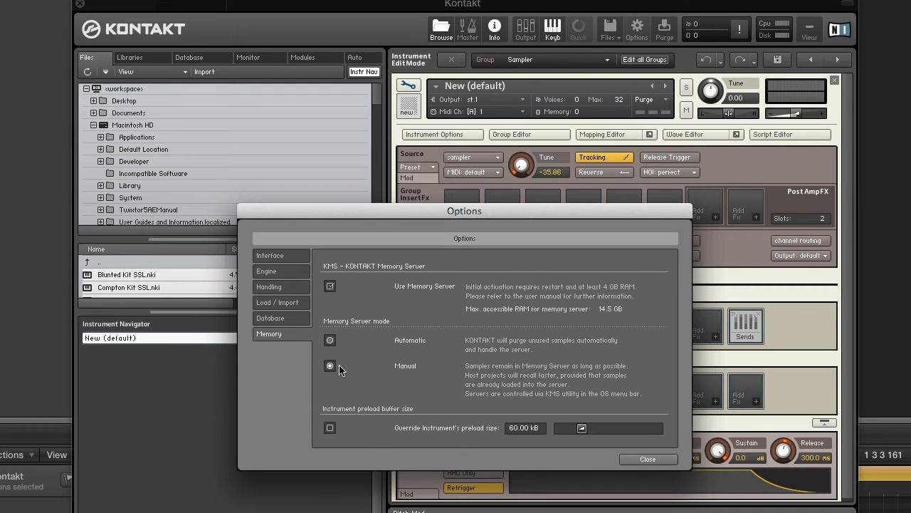
left_click(330, 365)
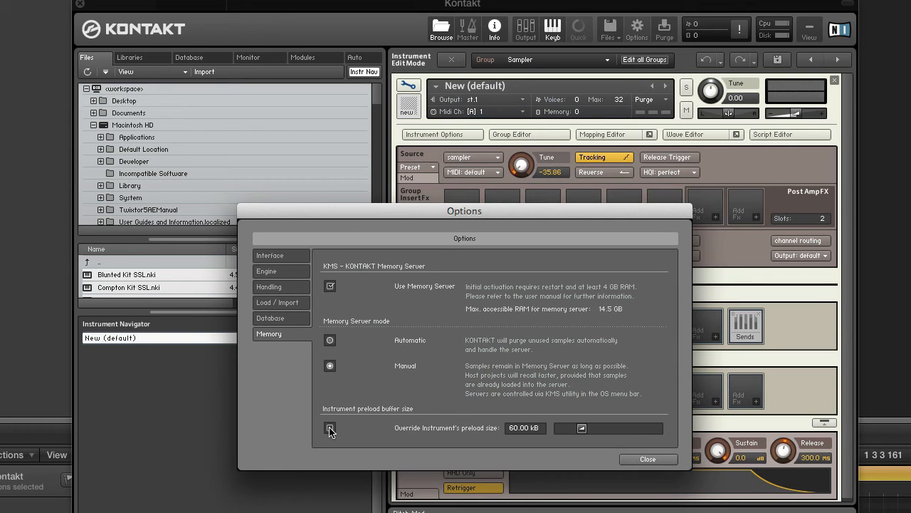
left_click(331, 427)
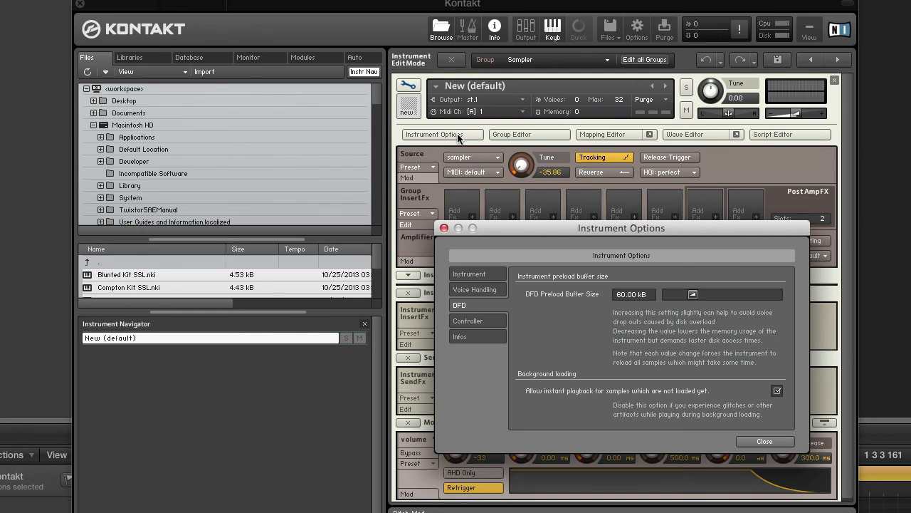
mouse_move(718, 408)
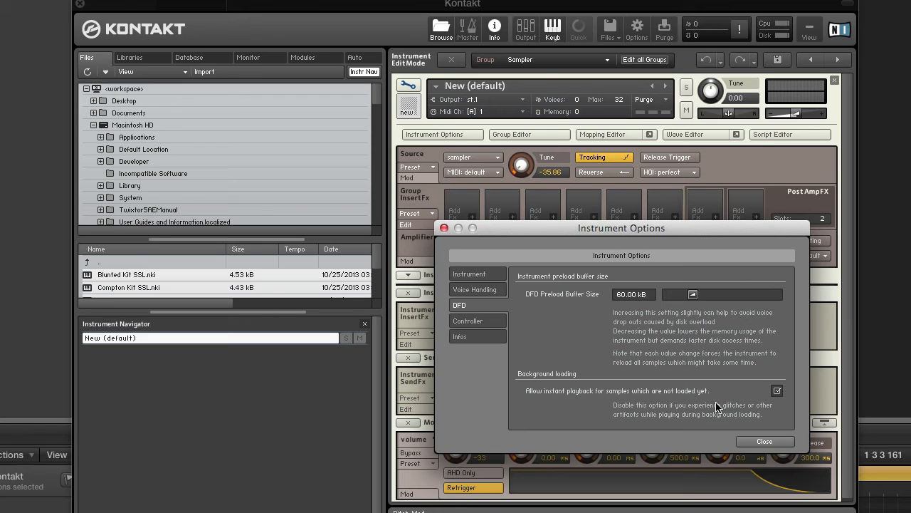
mouse_move(709, 384)
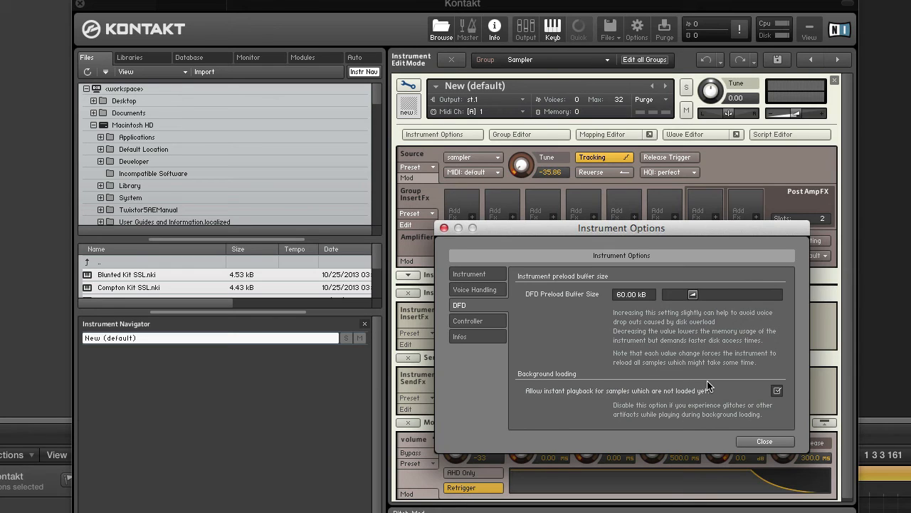
mouse_move(753, 384)
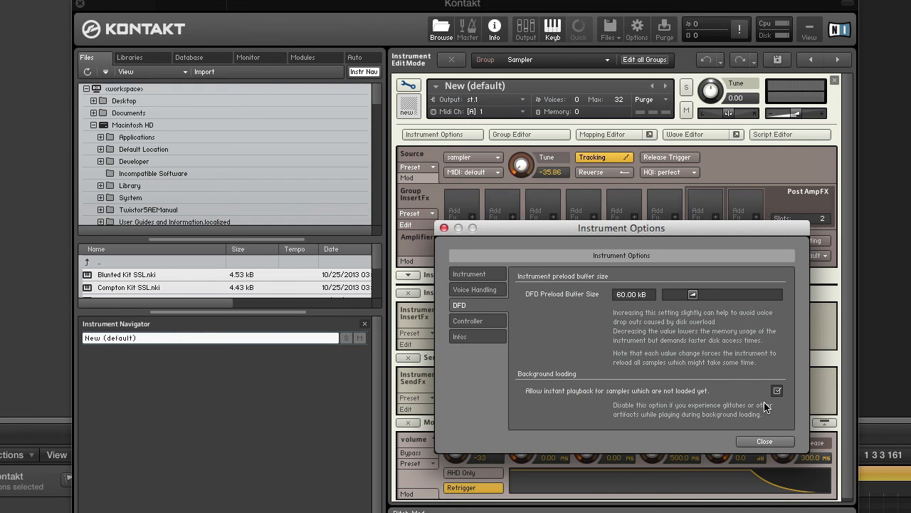
mouse_move(727, 384)
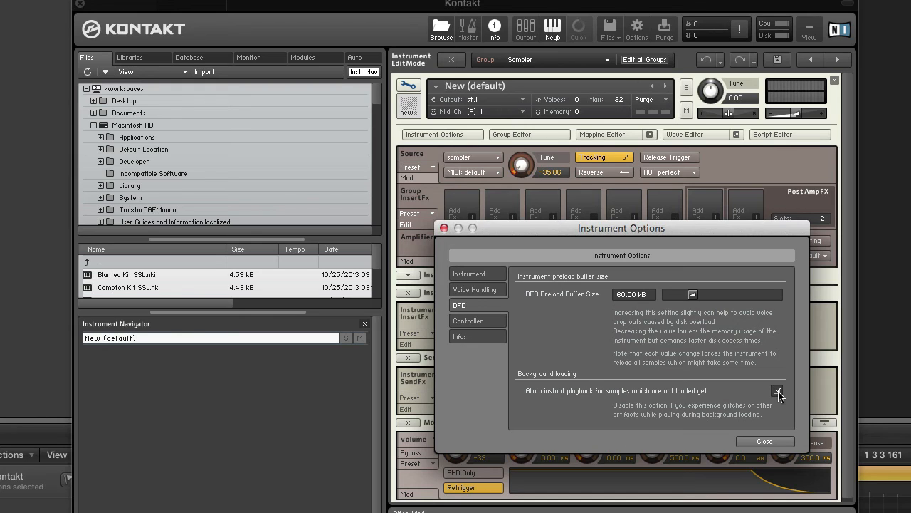
Toggle the DFD Background loading option for instant playback of unloaded samples.
left_click(778, 390)
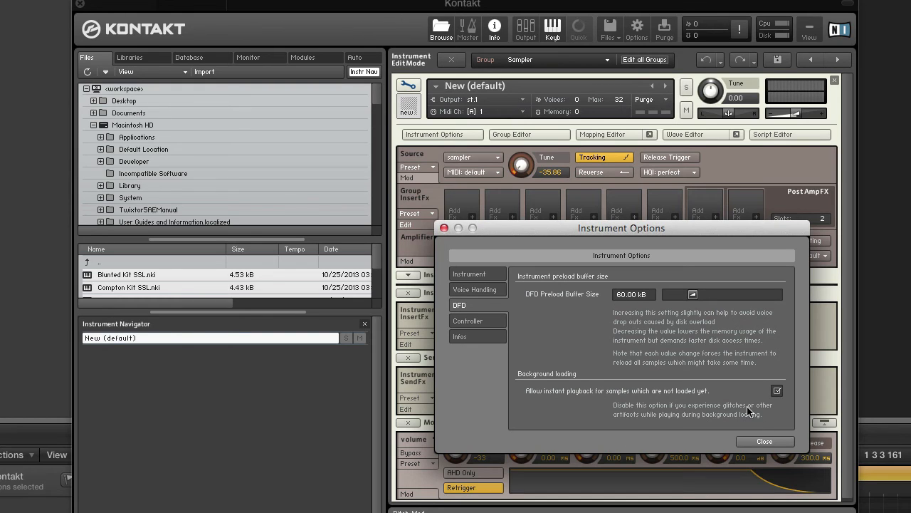